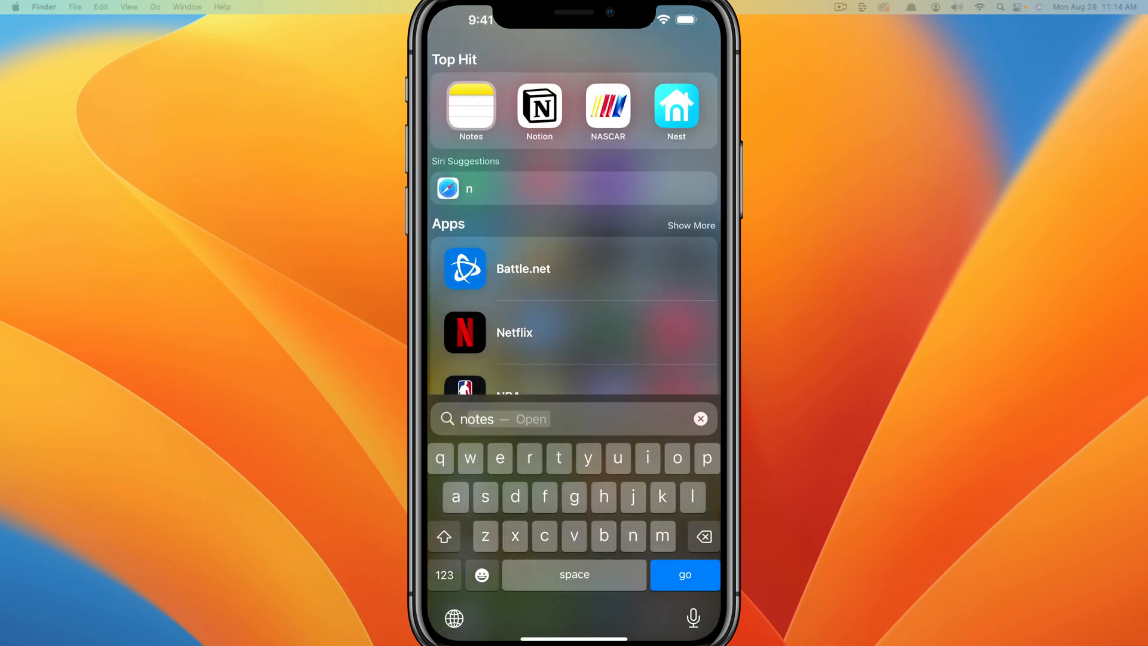
- Launch Notes from search and open the 2070 note listing 2079 and 2158
{"action": "left_click", "coordinate": [472, 111]}
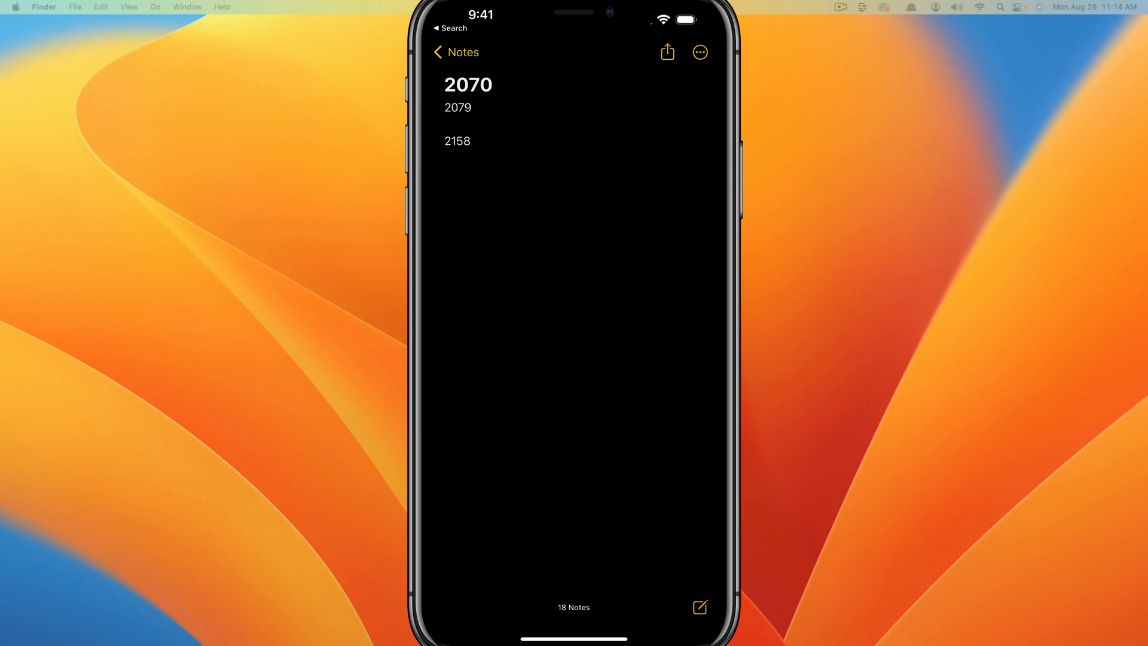
{"action": "left_click", "coordinate": [454, 52]}
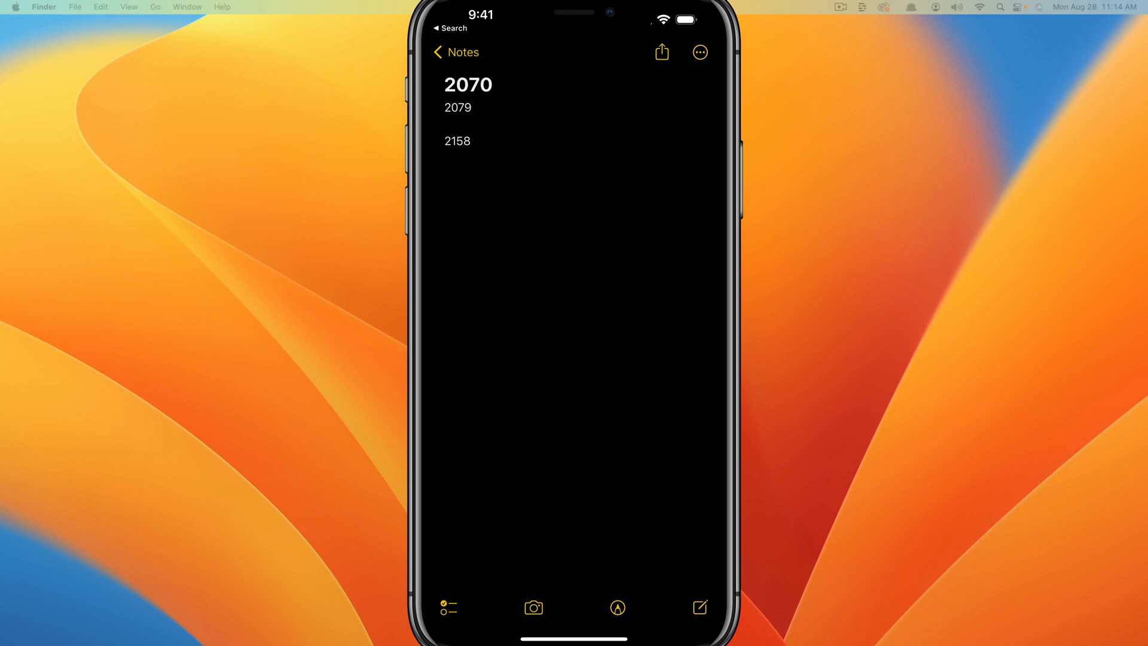
- Choose Lock from the 2070 note's ••• menu to reach the passcode-or-password choice
{"action": "left_click", "coordinate": [699, 52]}
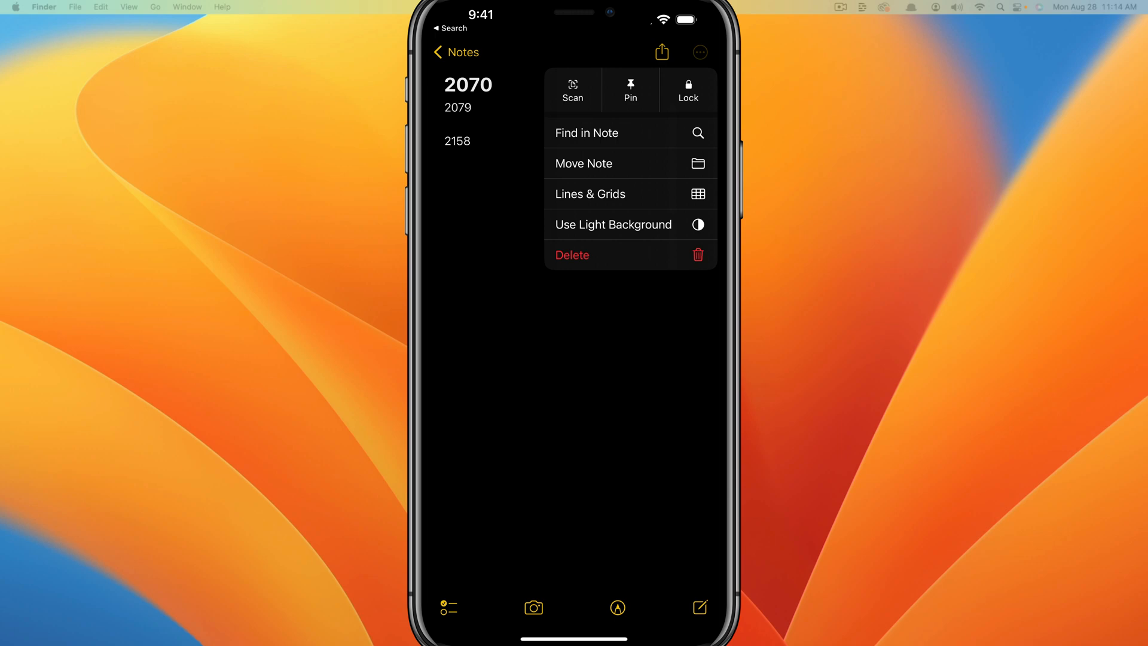
{"action": "left_click", "coordinate": [687, 91]}
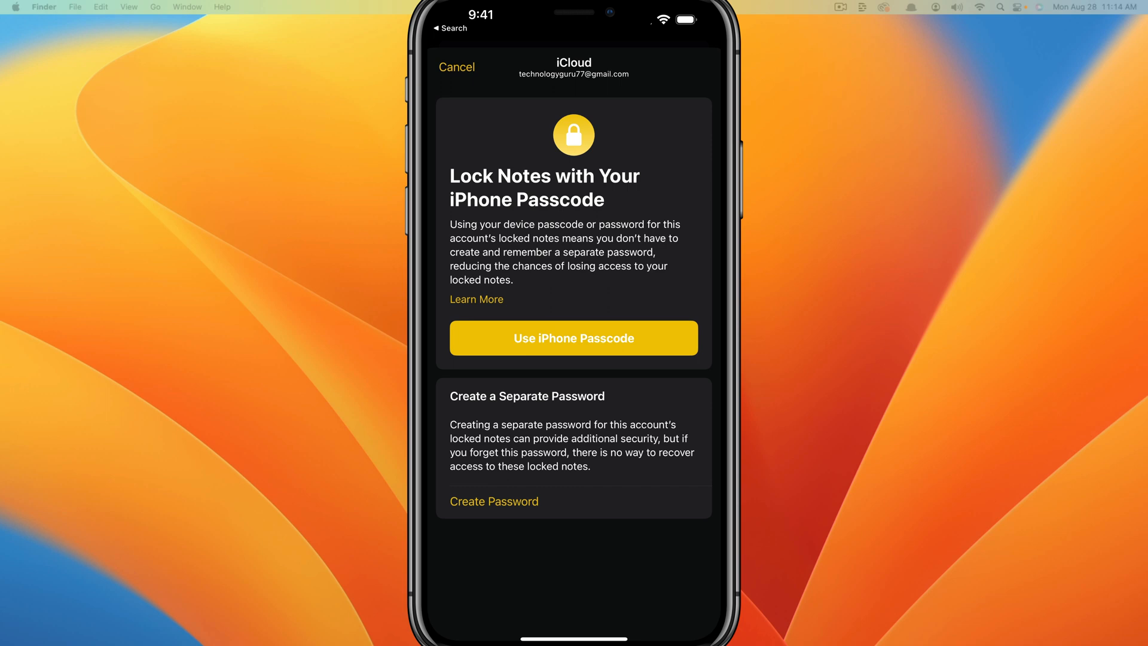
- Create a separate locked-notes password with the hint 'number'
{"action": "left_click", "coordinate": [494, 501]}
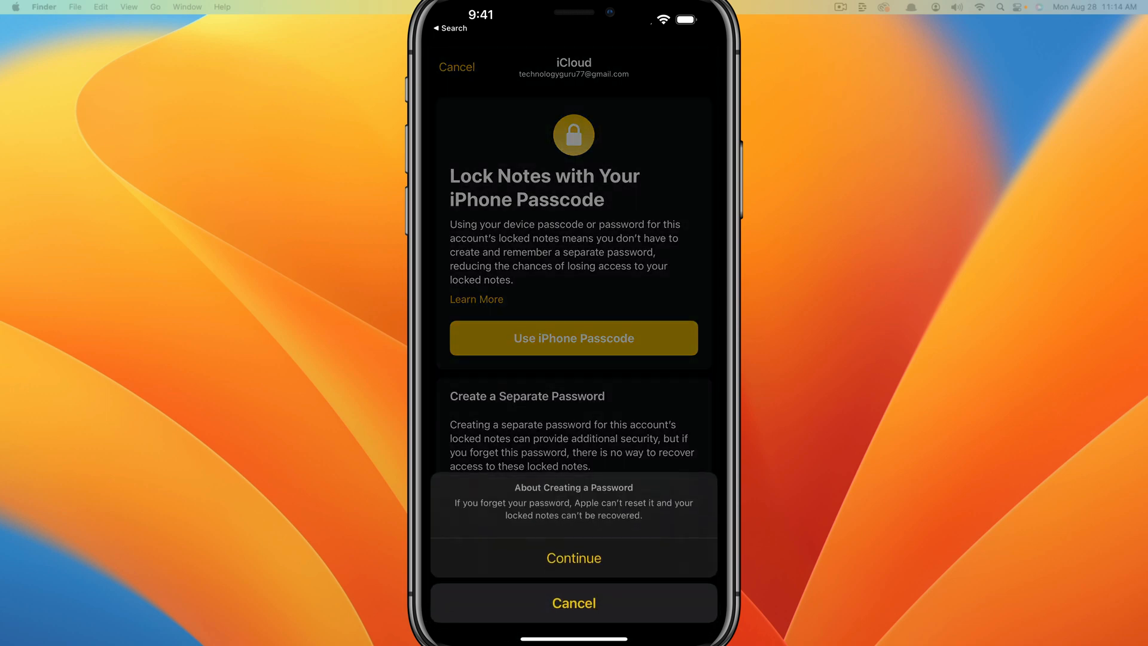
{"action": "left_click", "coordinate": [573, 558]}
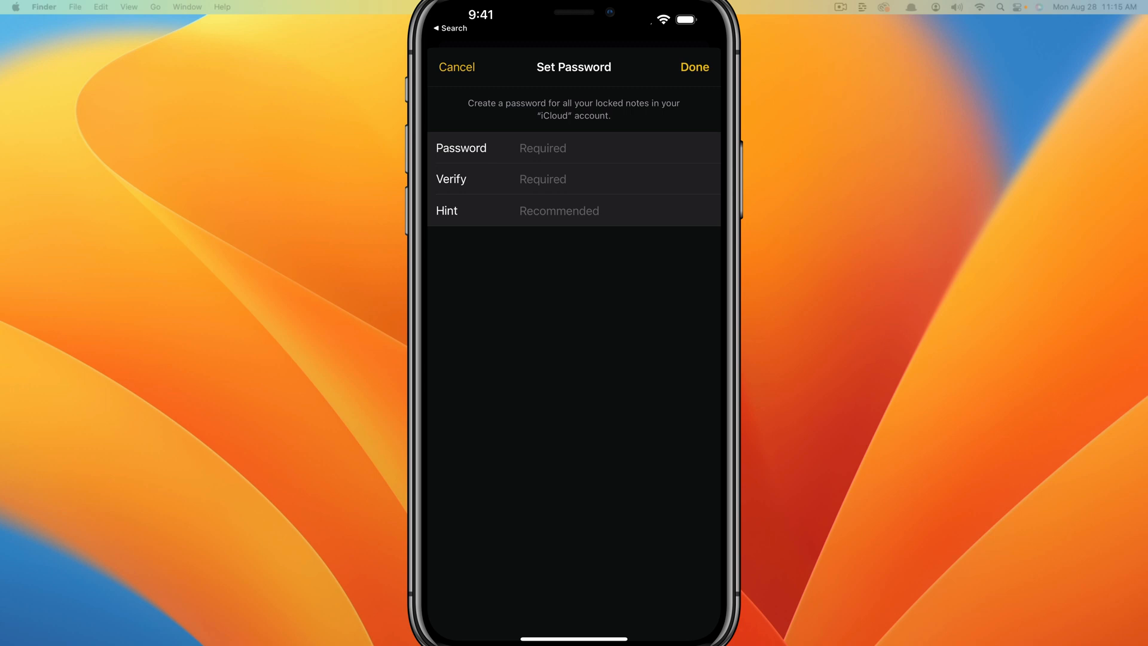
{"action": "left_click", "coordinate": [542, 148]}
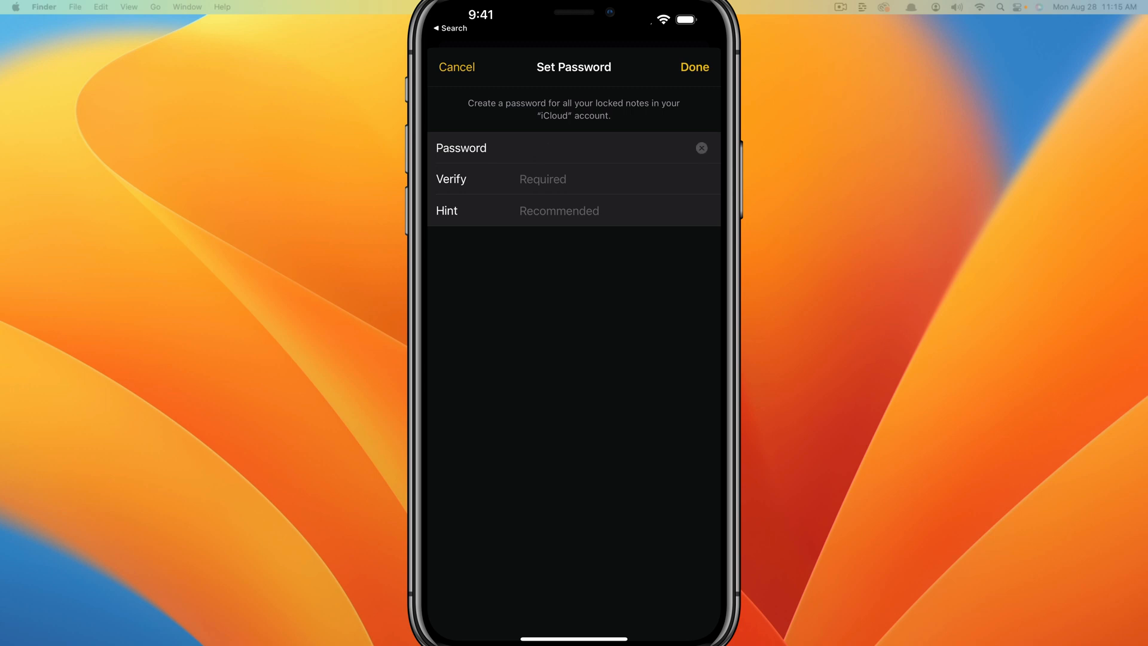
{"action": "left_click", "coordinate": [574, 179]}
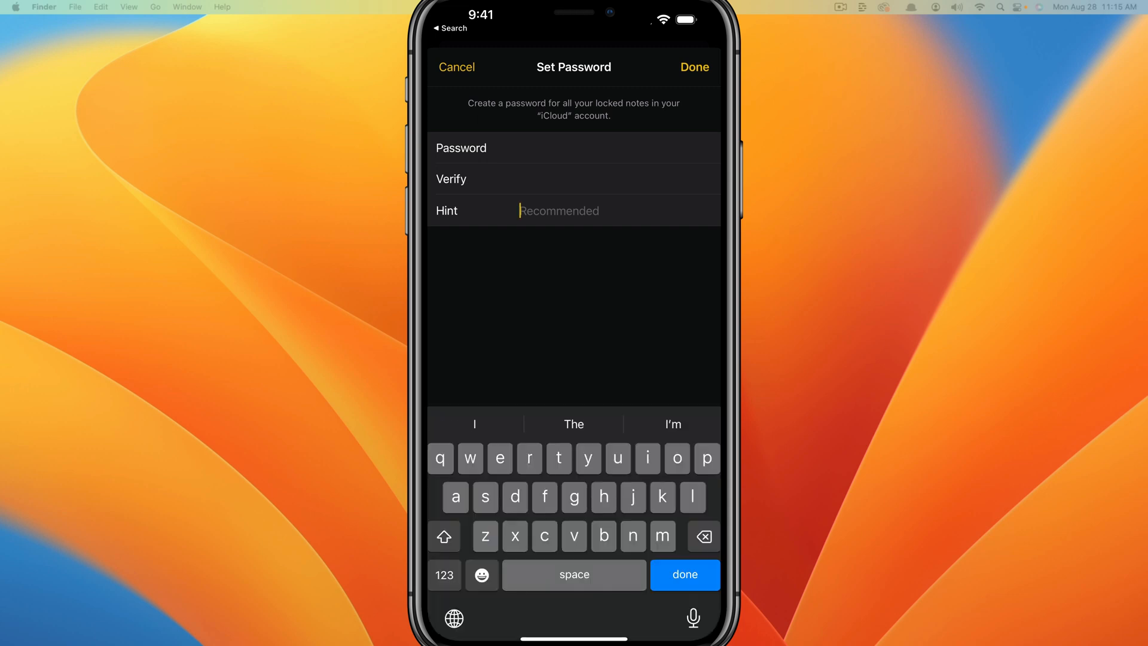
{"action": "type", "text": "numb"}
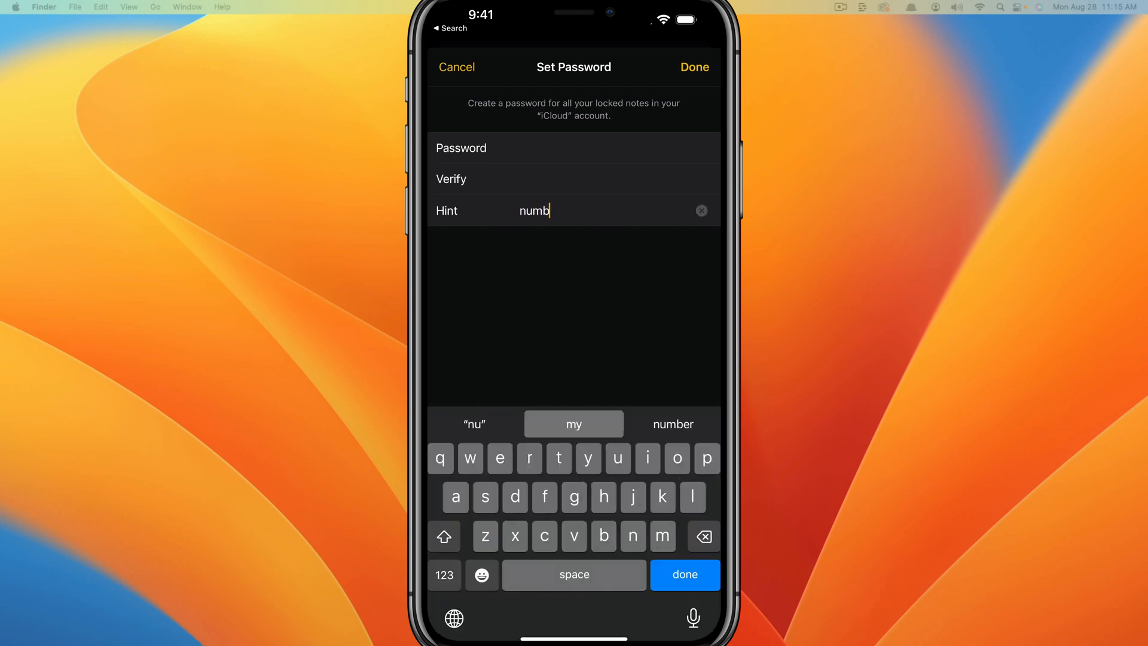
{"action": "type", "text": "er"}
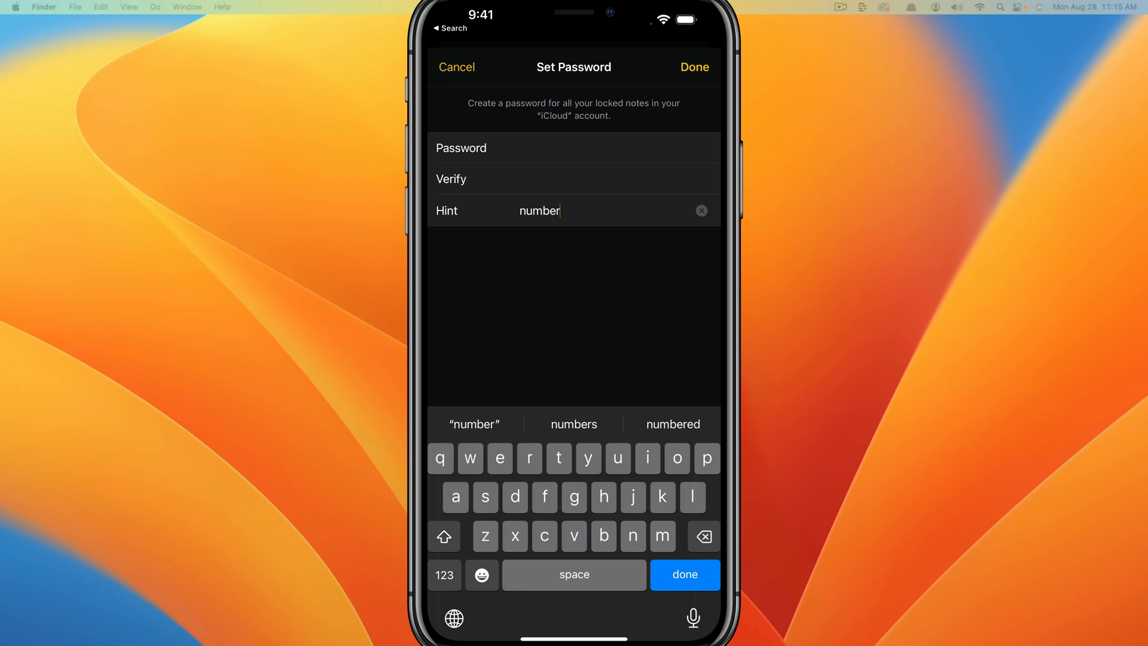
{"action": "left_click", "coordinate": [693, 66]}
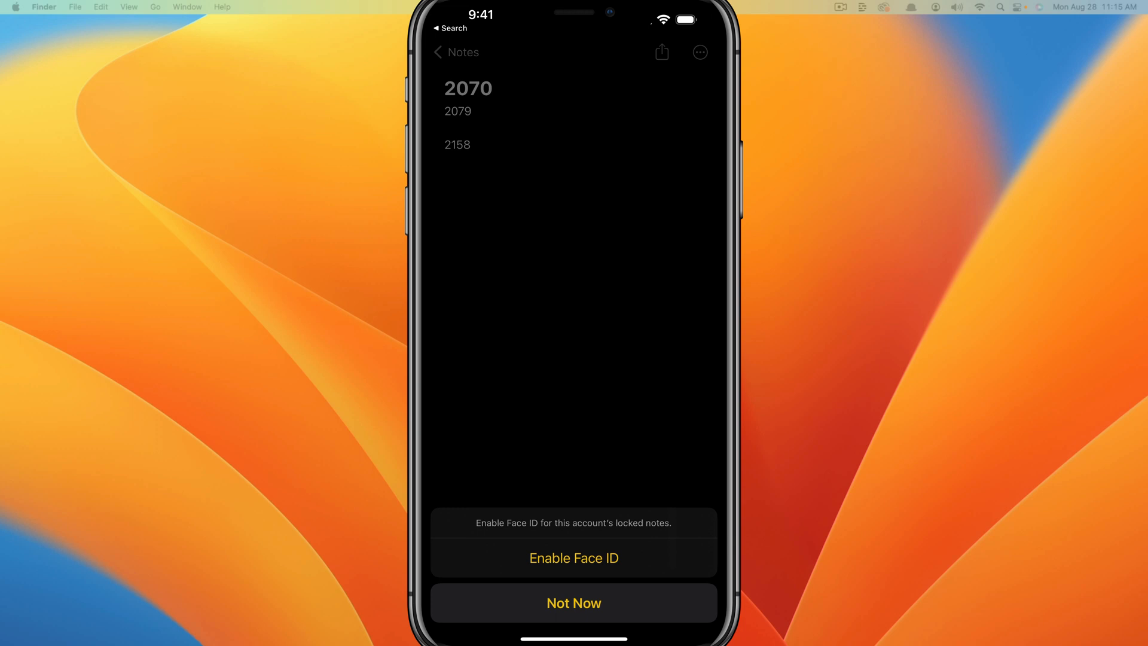
- Decline Face ID, dismiss the Locked Notes alert, and lock the 2070 note
{"action": "left_click", "coordinate": [574, 603]}
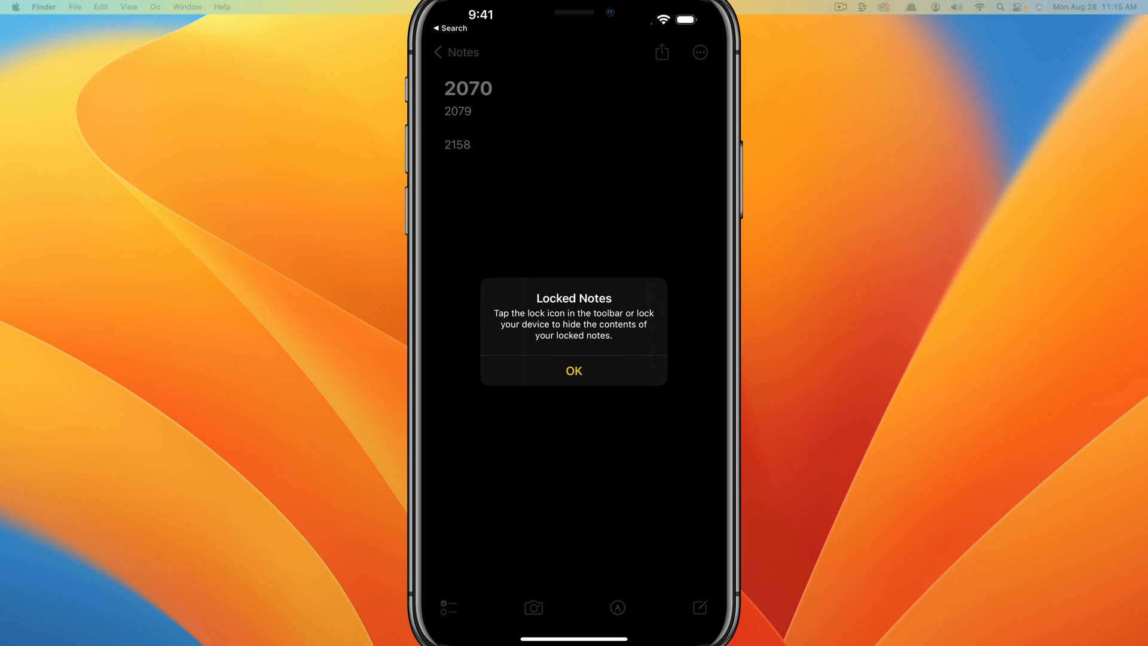
{"action": "left_click", "coordinate": [574, 370]}
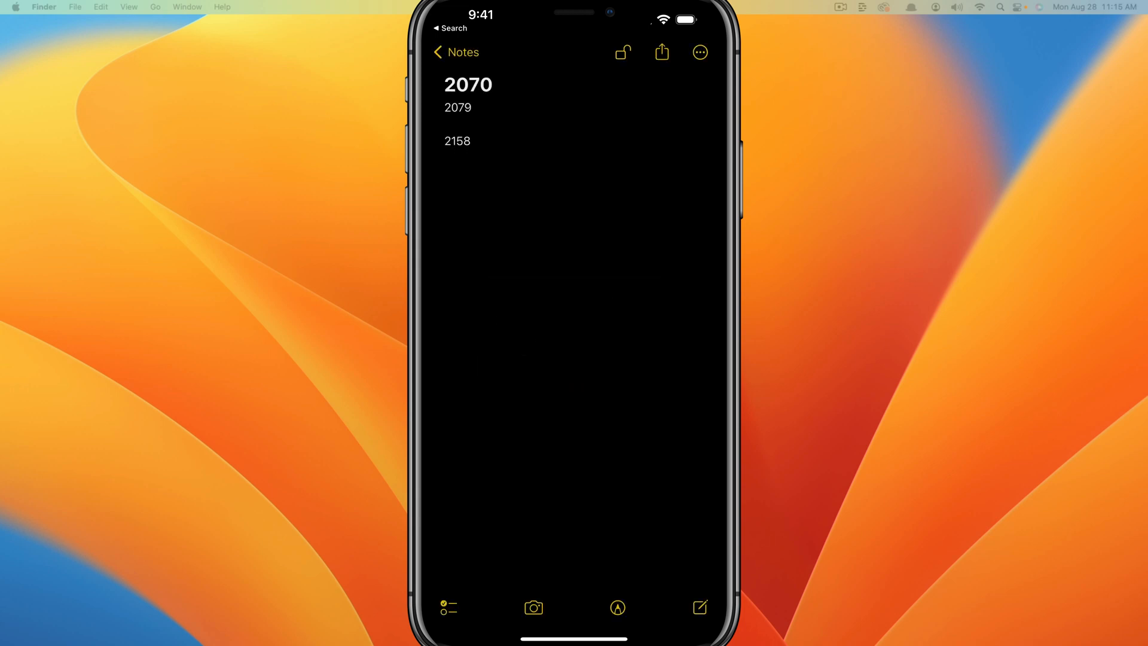
{"action": "left_click", "coordinate": [622, 52]}
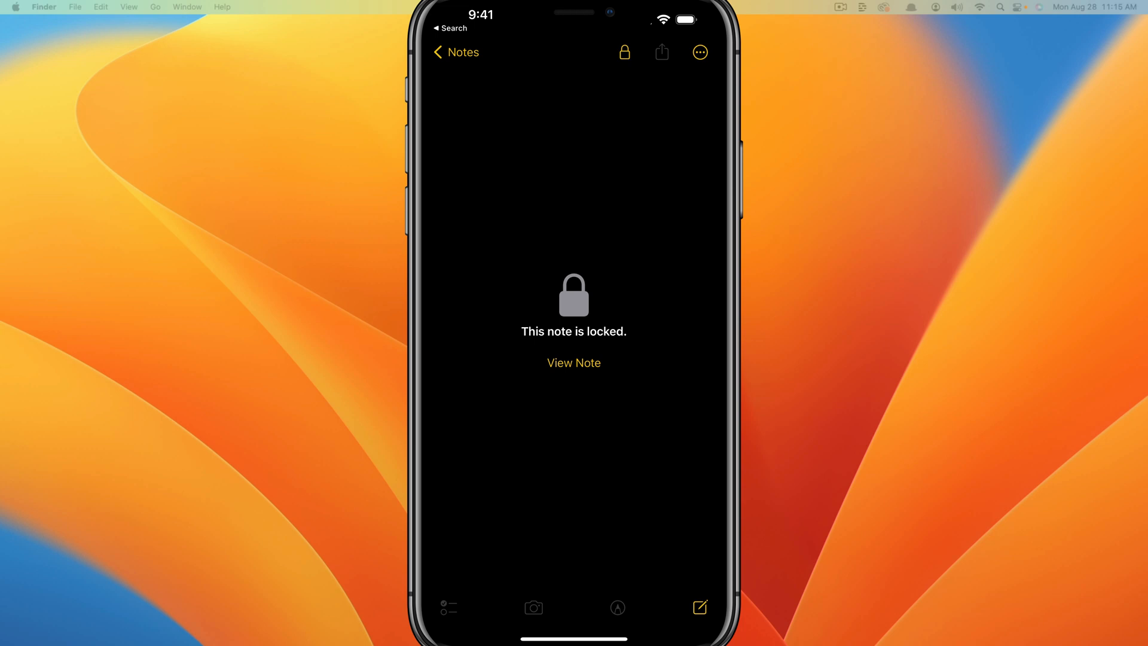
- Cancel viewing the locked 2070 note, then switch to the Settings app
{"action": "left_click", "coordinate": [574, 362]}
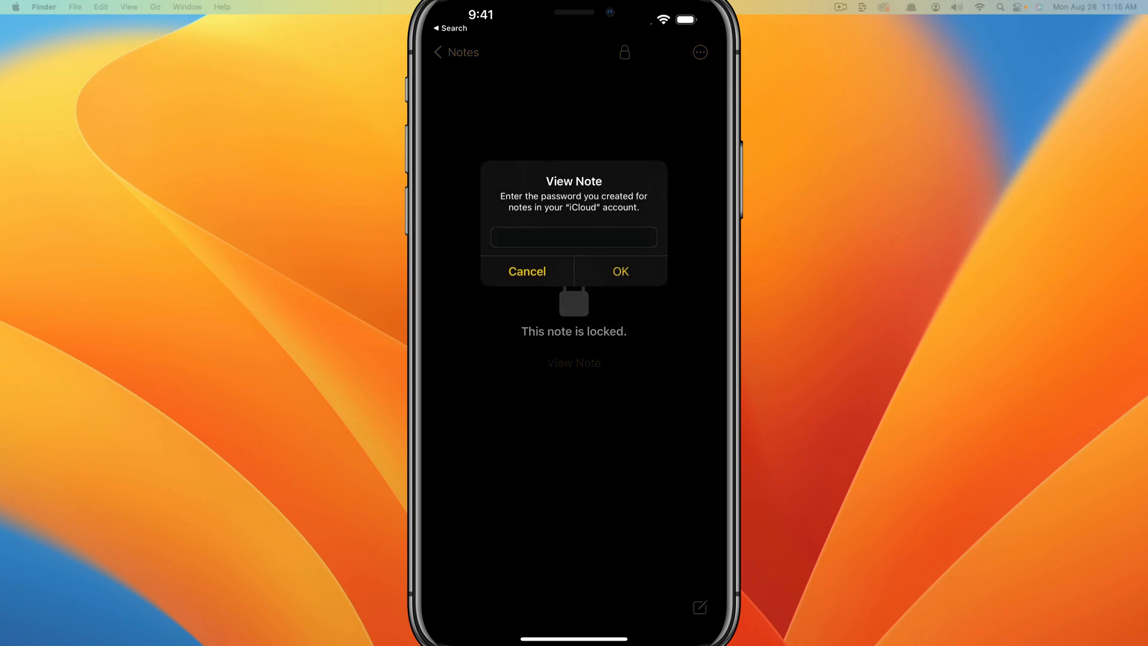
{"action": "left_click", "coordinate": [527, 271]}
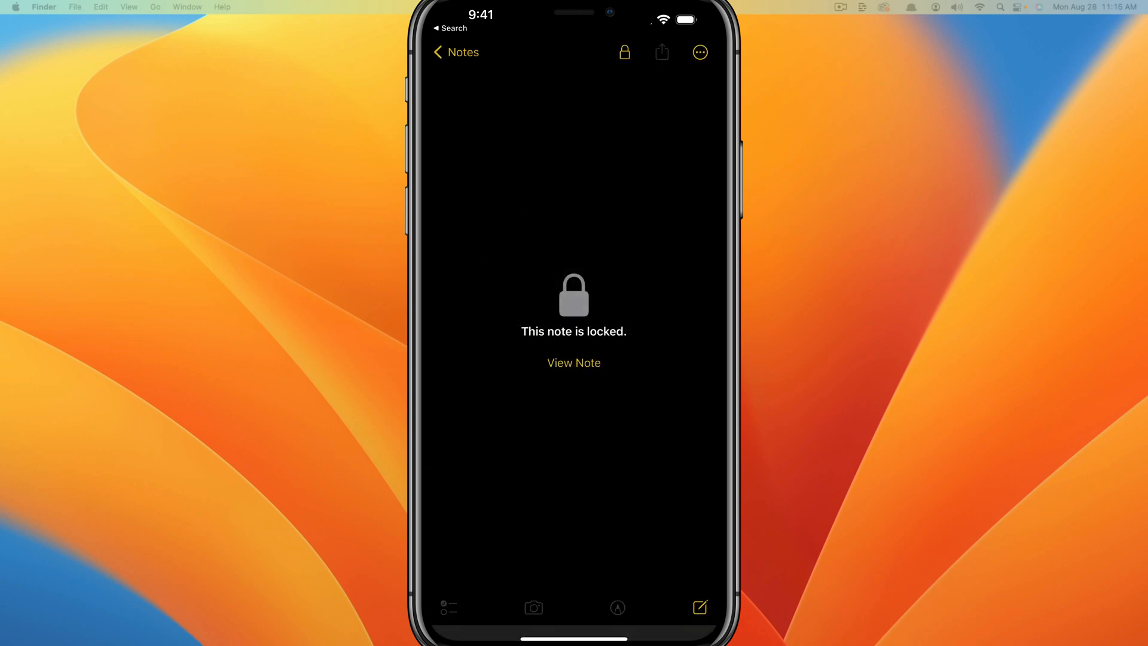
{"action": "left_click", "coordinate": [574, 363]}
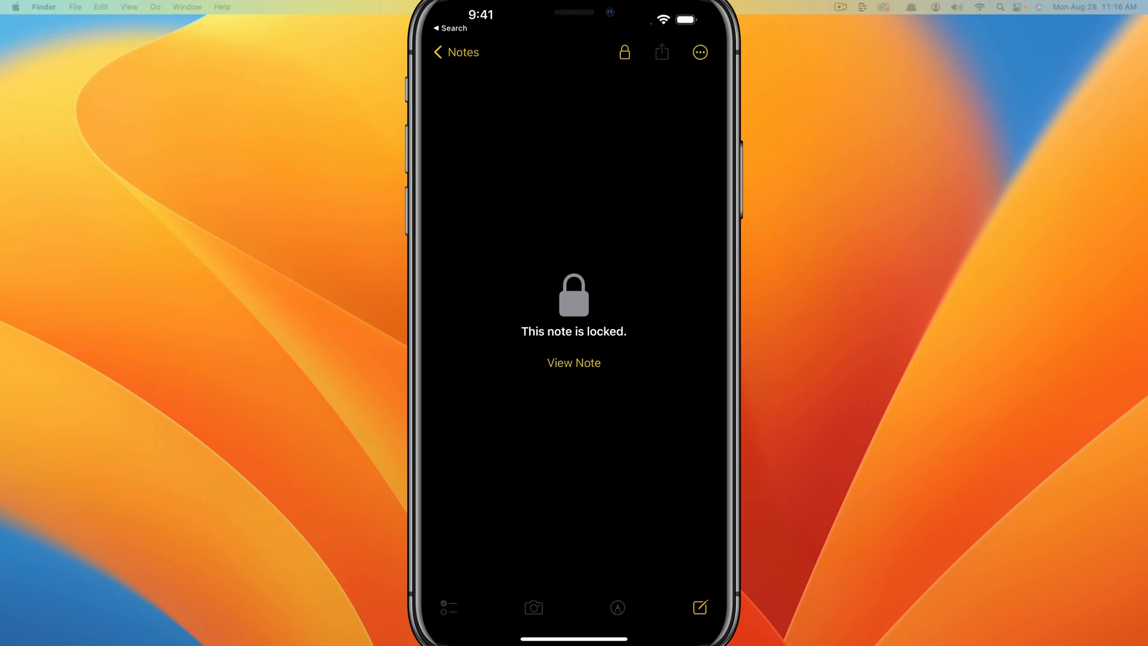
{"action": "left_click", "coordinate": [455, 52]}
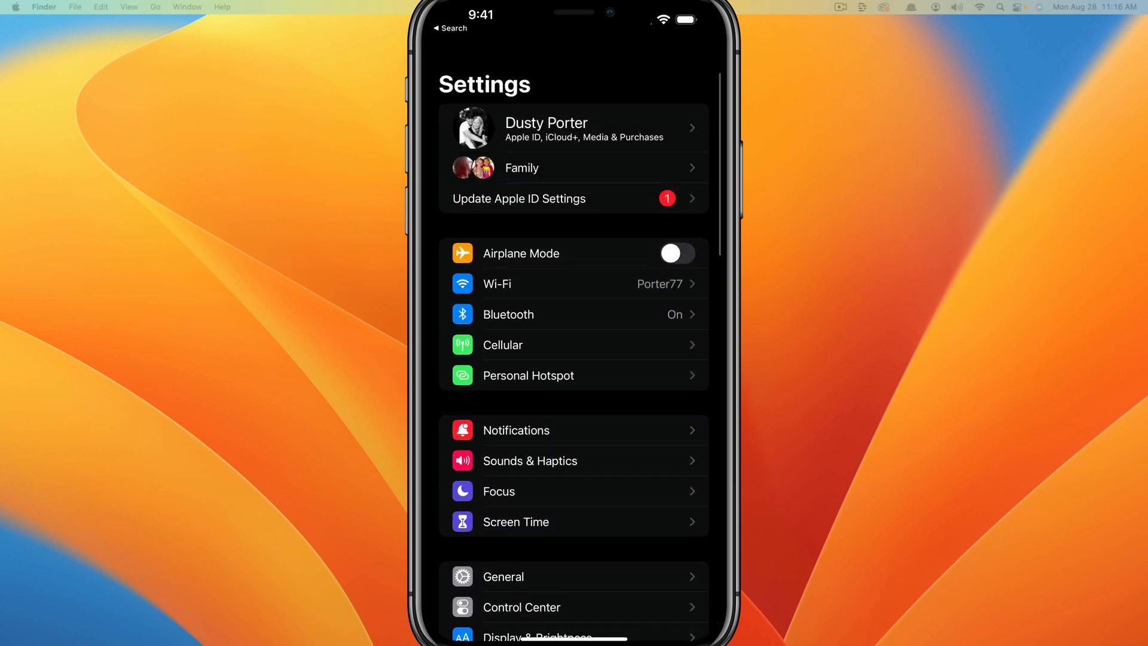
- Open Settings > Notes > Password for the On My iPhone account
{"action": "scroll", "scroll_direction": "down", "scroll_amount": 3}
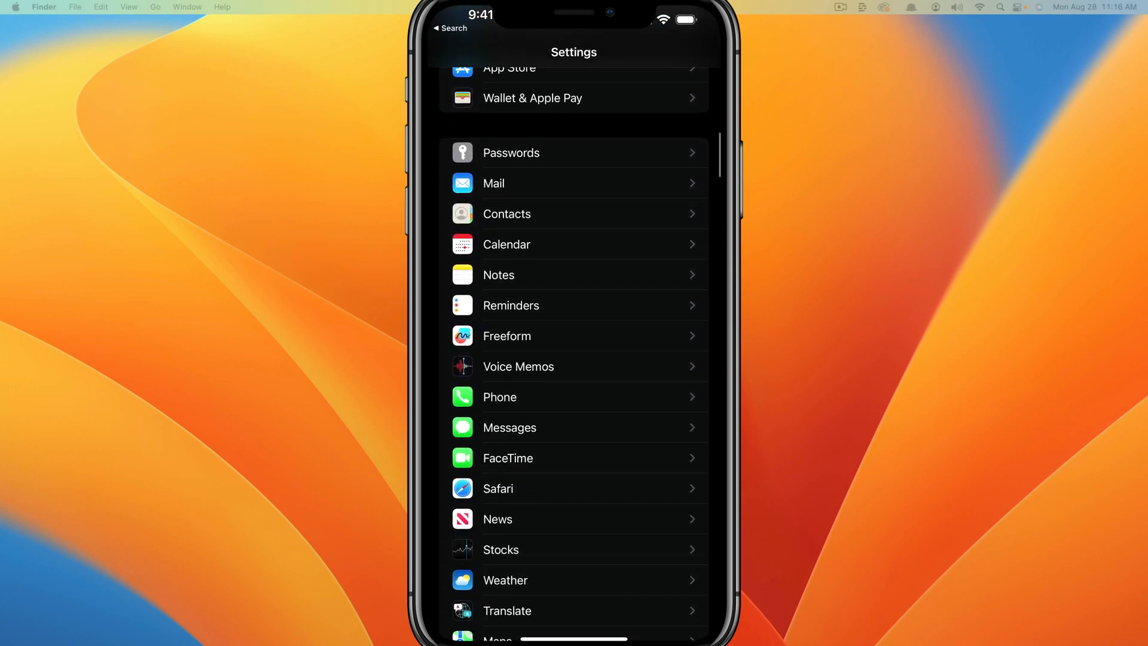
{"action": "left_click", "coordinate": [498, 274]}
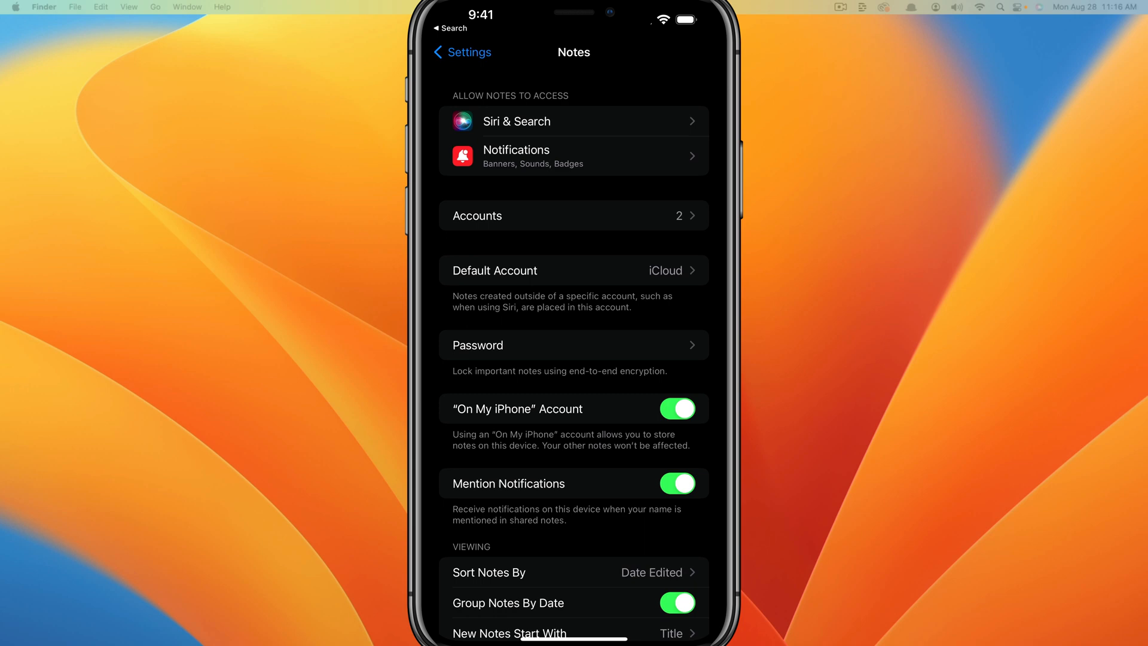
{"action": "left_click", "coordinate": [574, 345]}
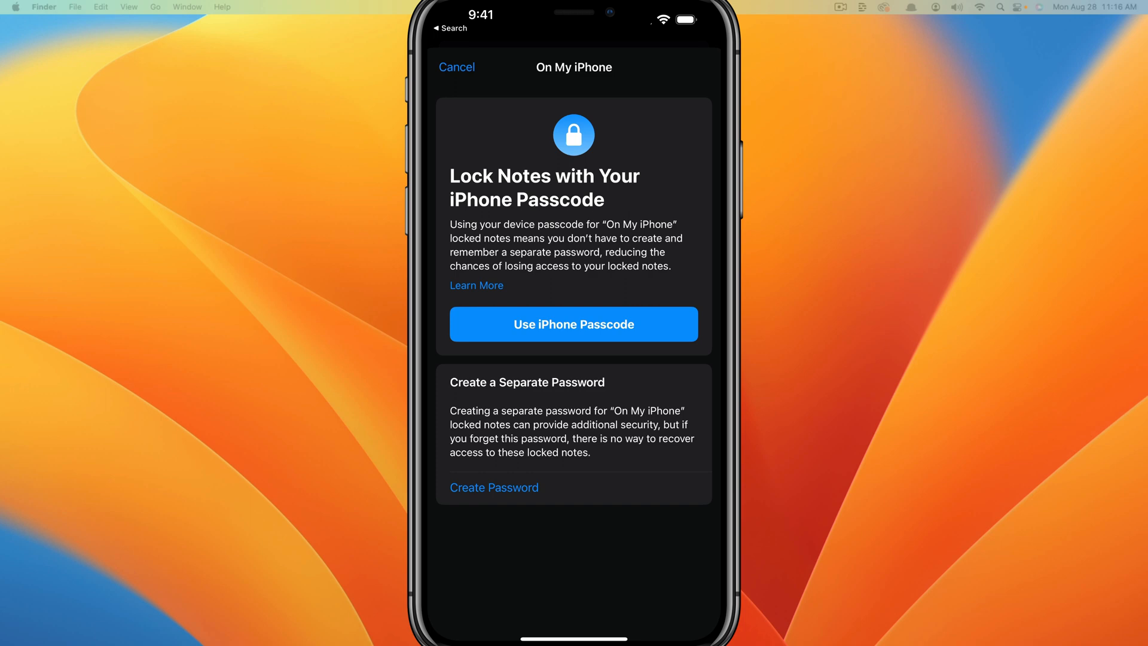
- Choose a custom password for On My iPhone notes and switch off Use Face ID
{"action": "left_click", "coordinate": [493, 487]}
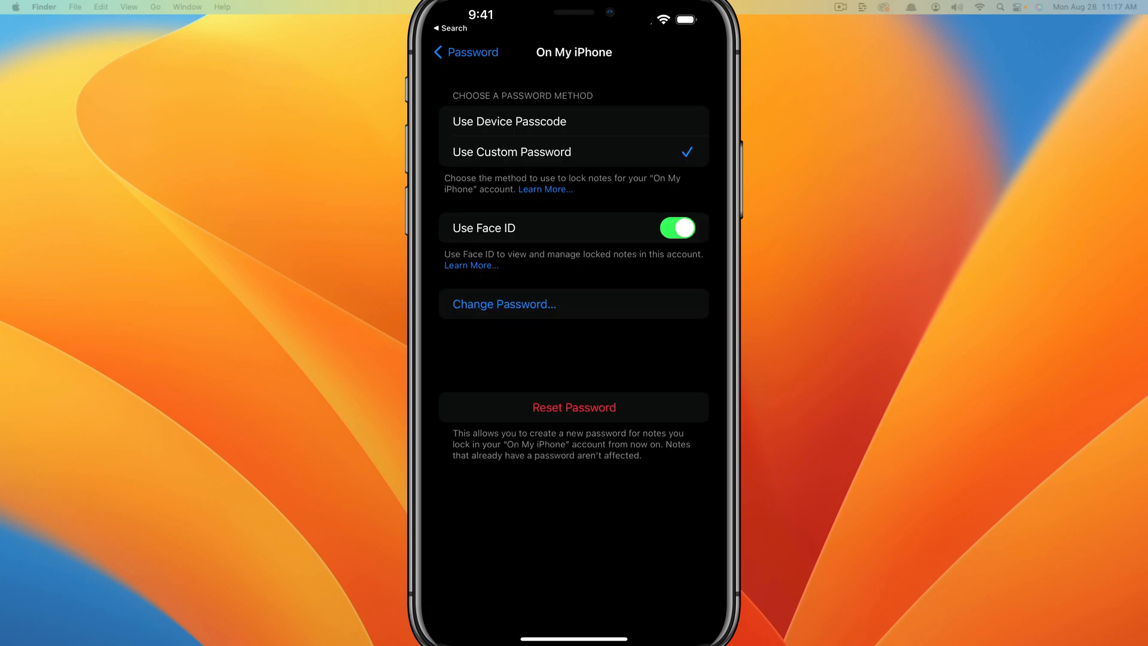
{"action": "left_click", "coordinate": [676, 228]}
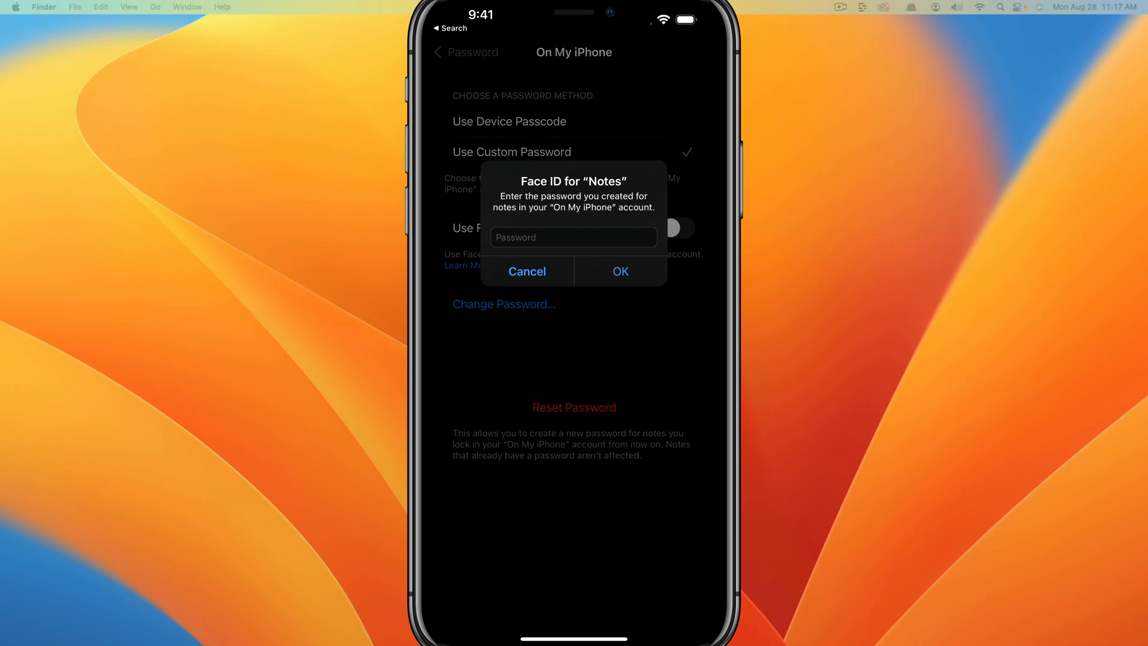
{"action": "left_click", "coordinate": [574, 238]}
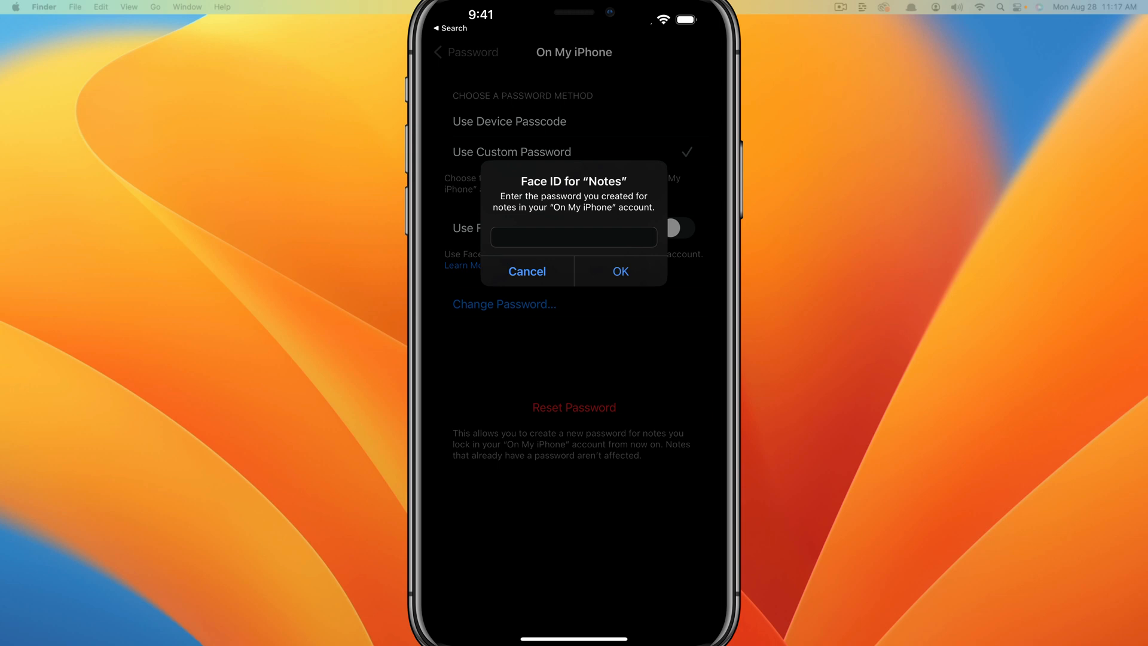
{"action": "left_click", "coordinate": [526, 271]}
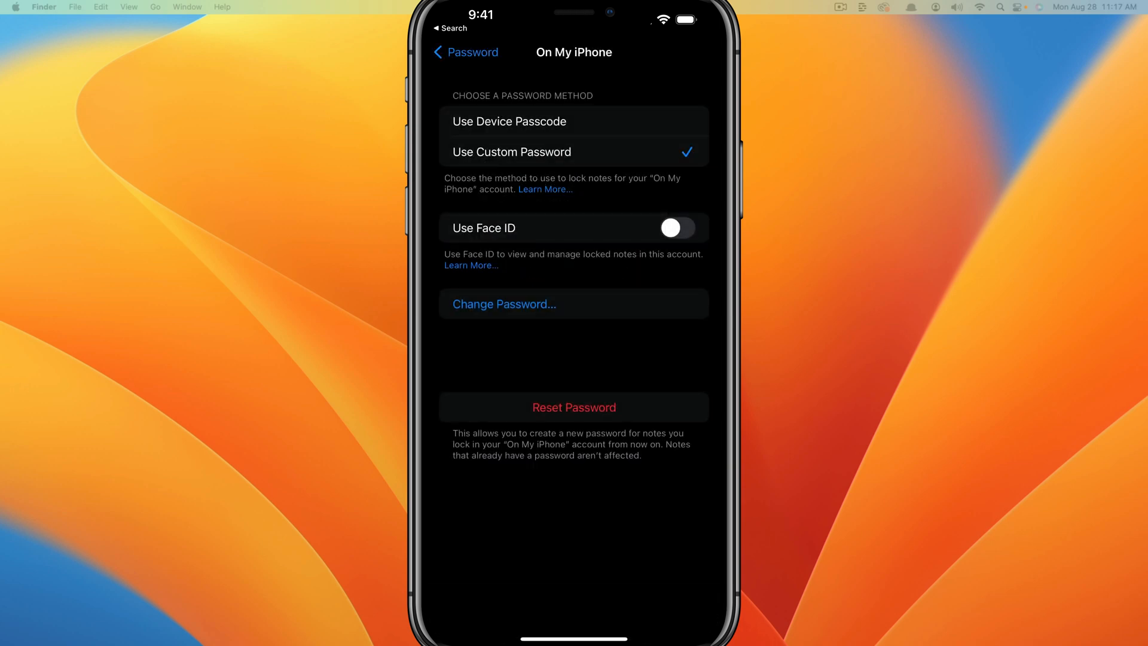